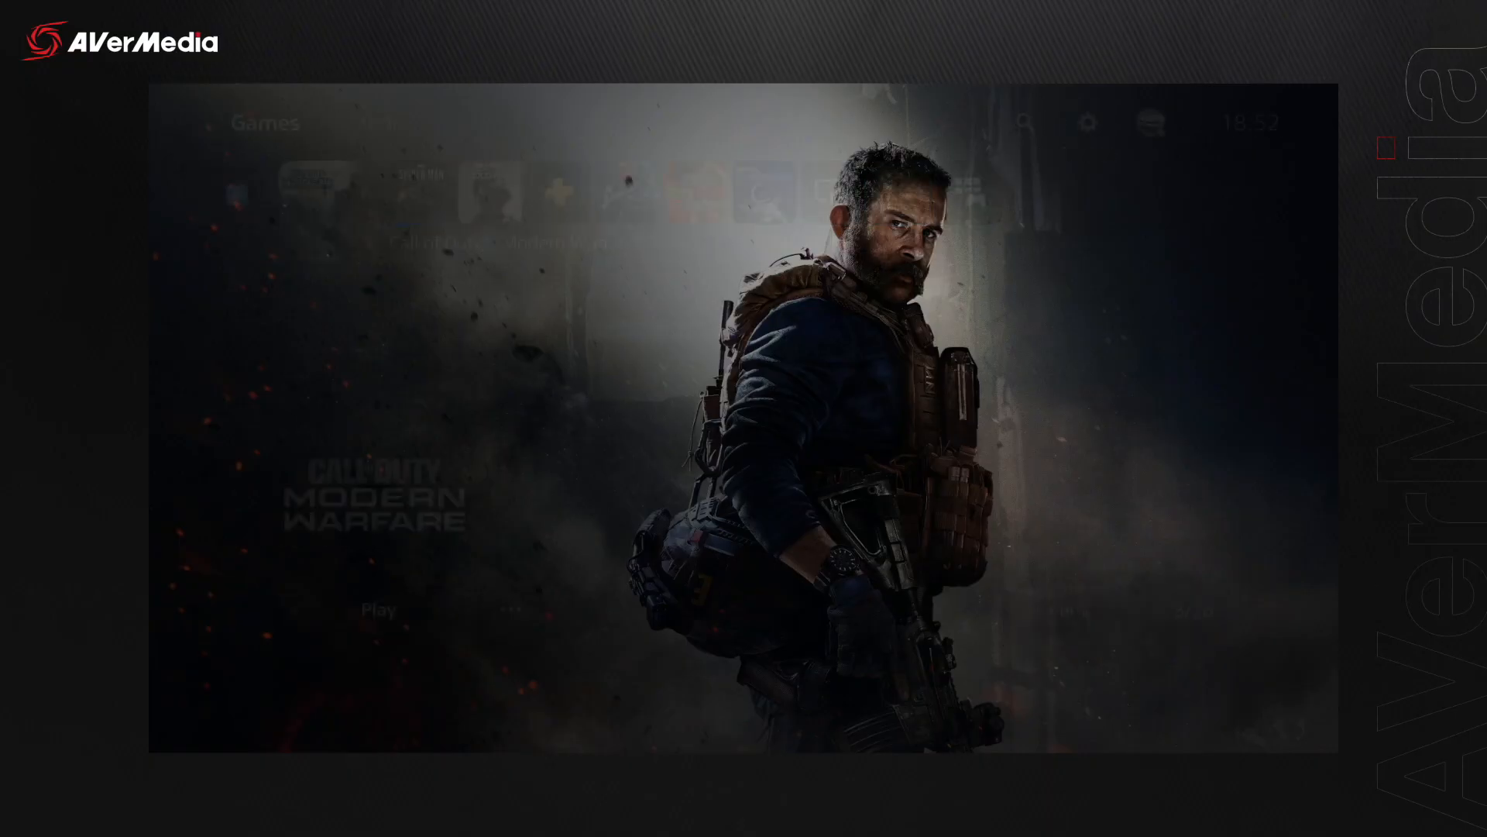
Reach the System menu in the PS5 console settings.
{"action": "left_click", "coordinate": [1088, 124]}
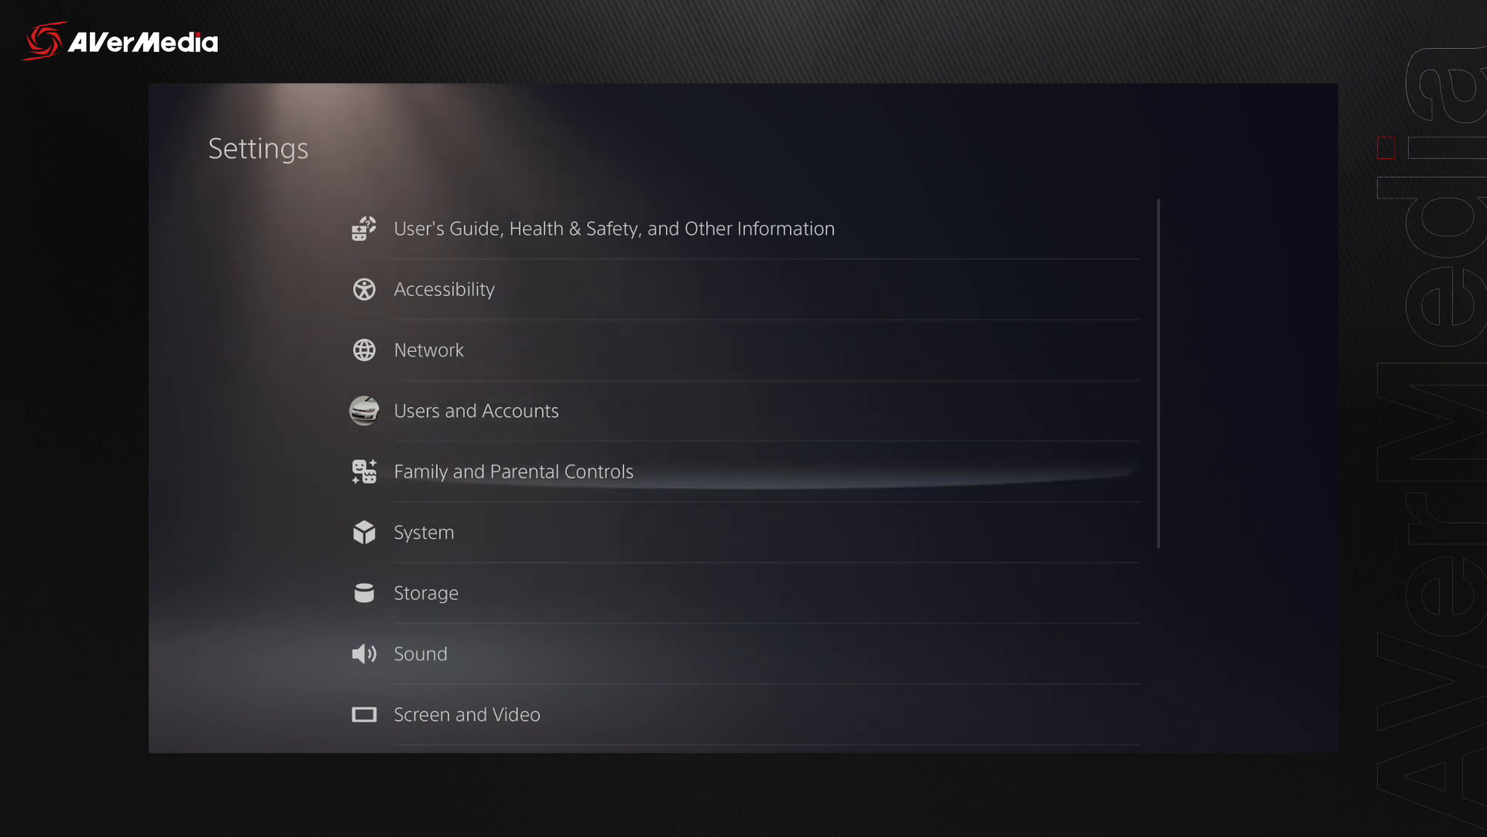
{"action": "left_click", "coordinate": [425, 532]}
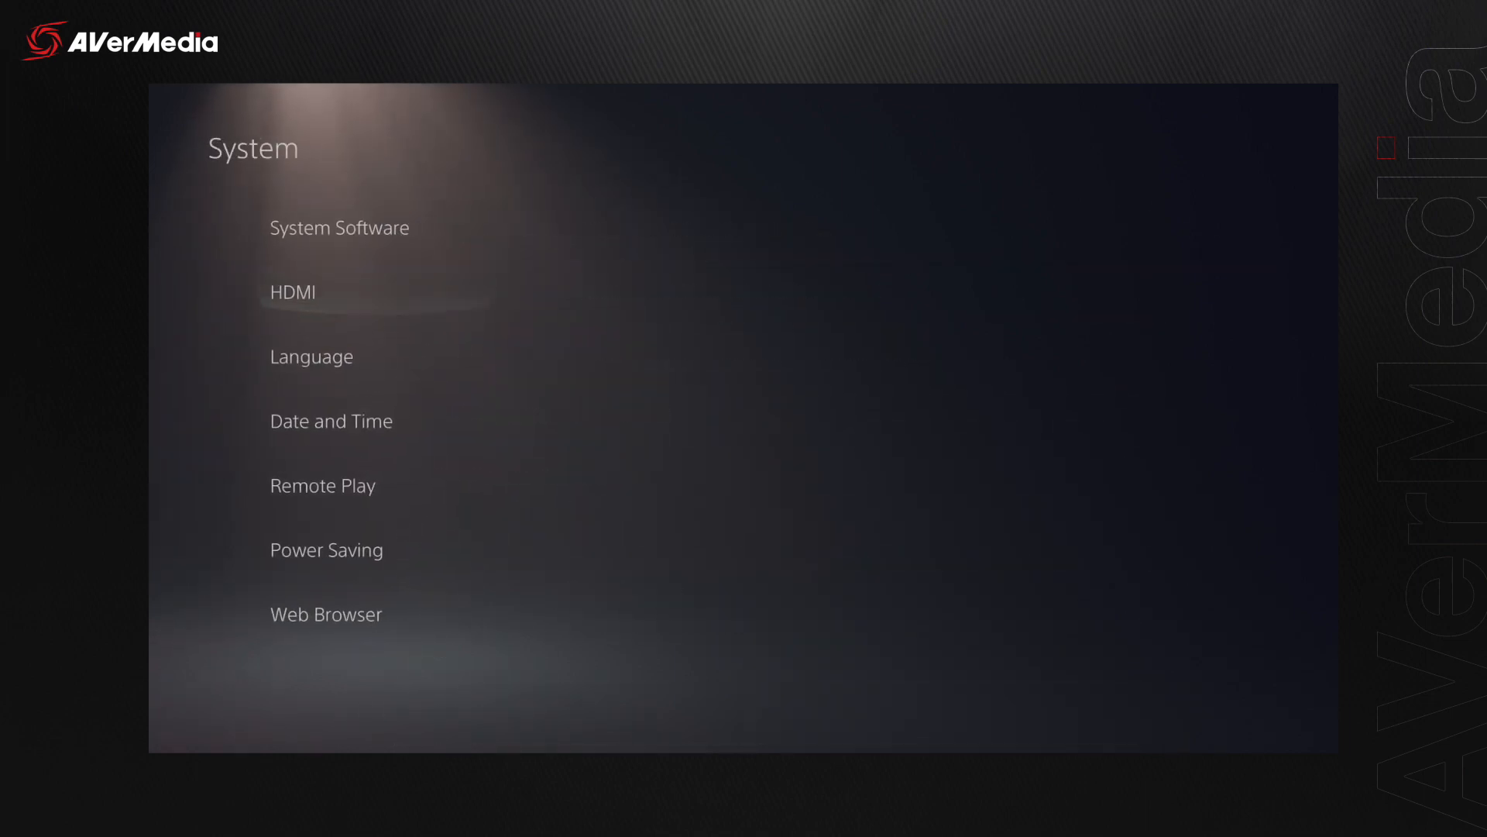
{"action": "left_click", "coordinate": [293, 292]}
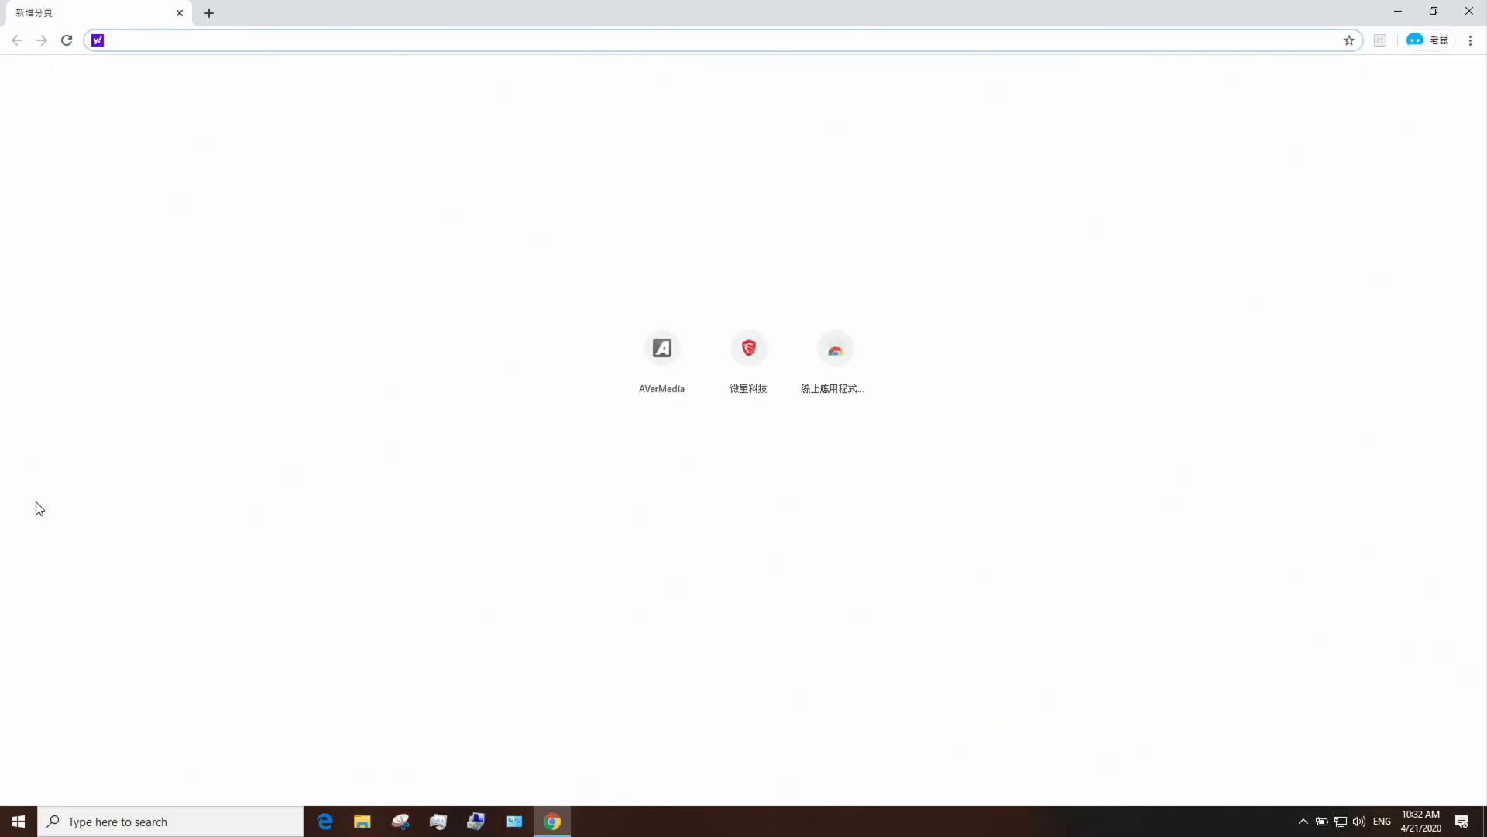
Visit avermedia.com and download the Assist Central tool from the Support page.
{"action": "type", "text": "avermedia.com"}
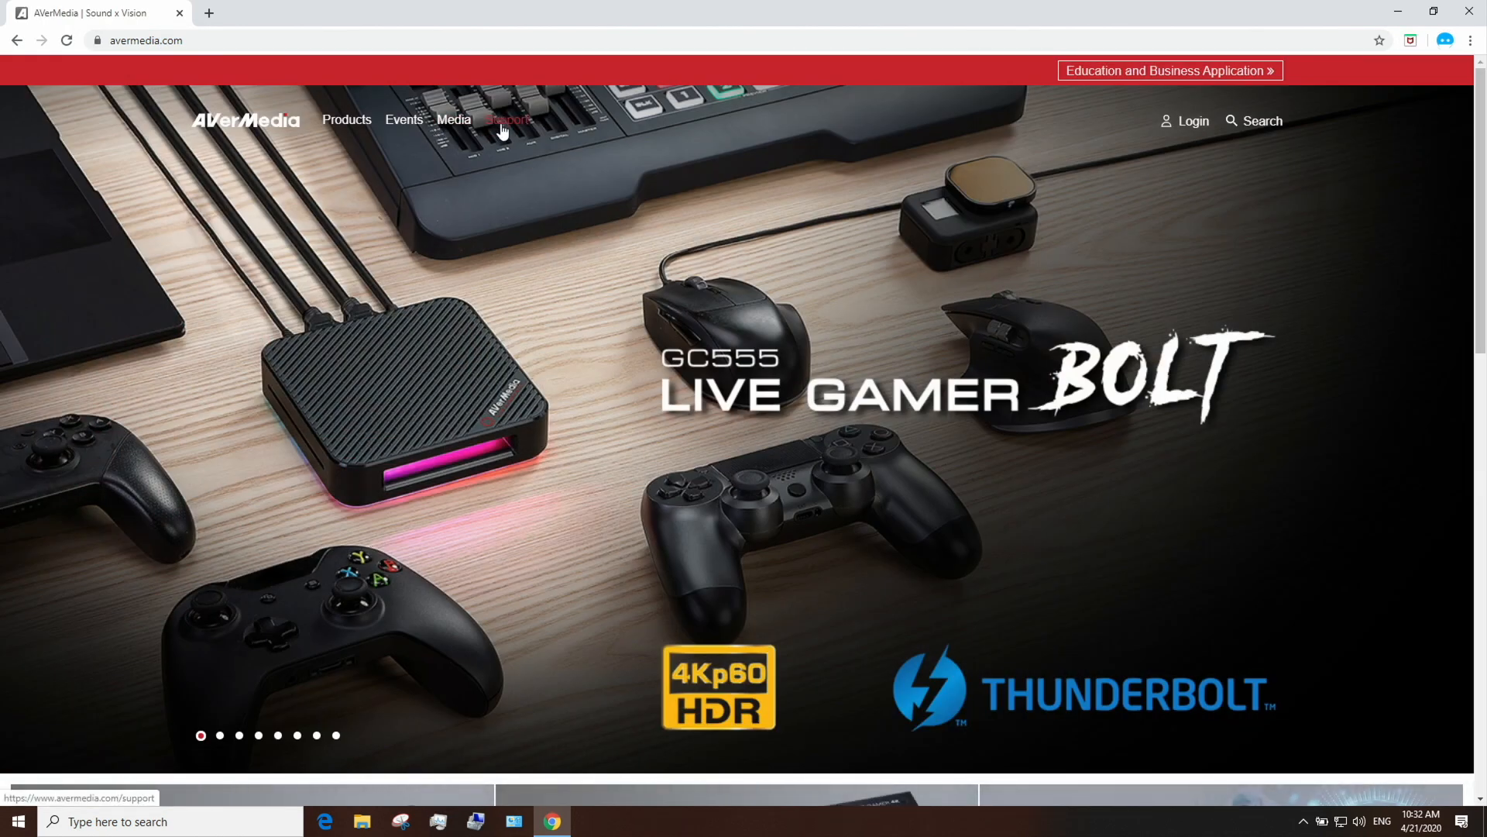
{"action": "left_click", "coordinate": [510, 119]}
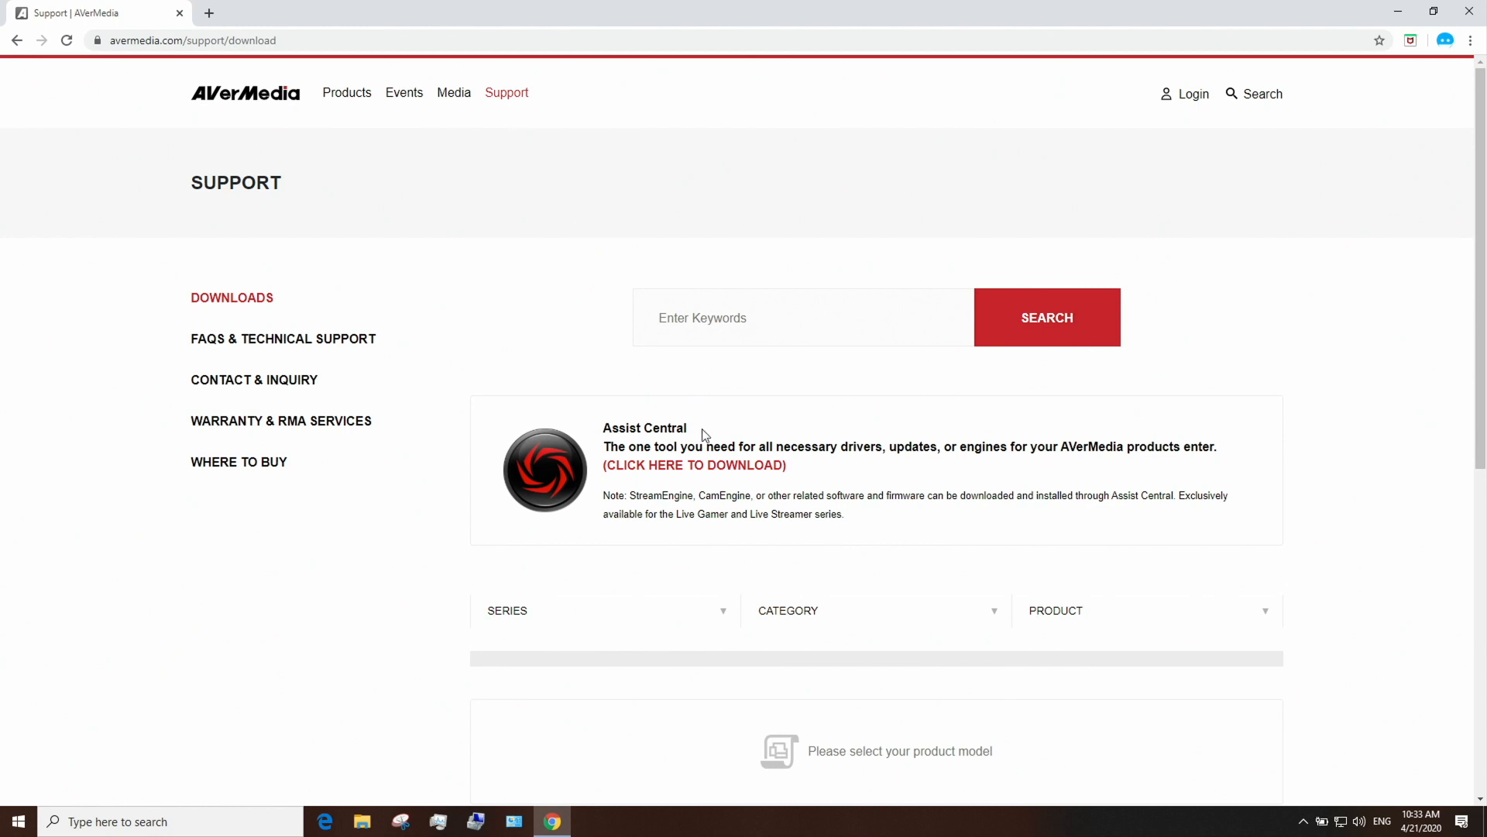
{"action": "left_click", "coordinate": [694, 465]}
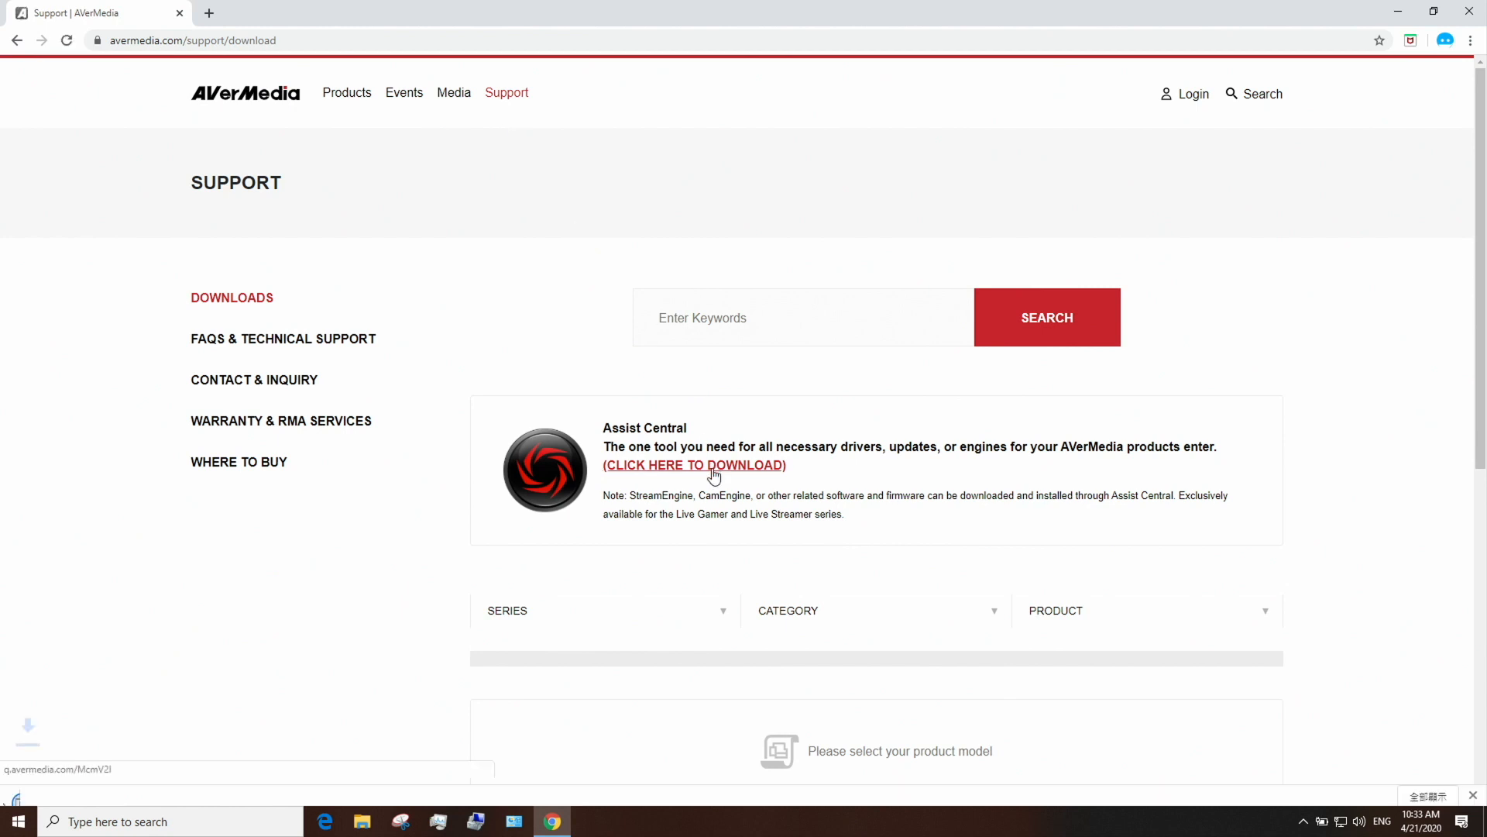
{"action": "left_click", "coordinate": [694, 465]}
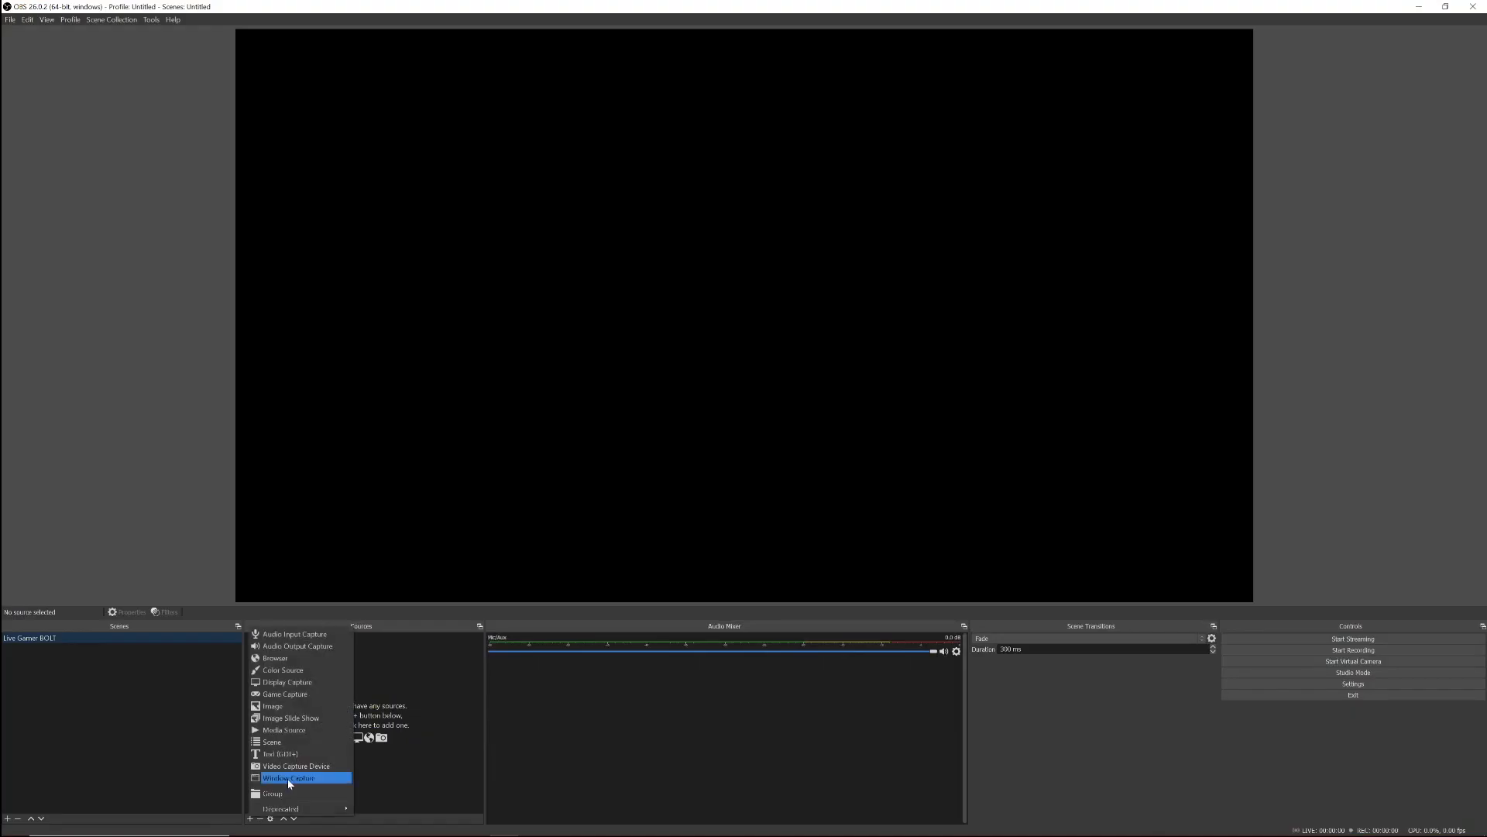
Add a Video Capture Device source set to Live Gamer BOLT and confirm it.
{"action": "left_click", "coordinate": [288, 778]}
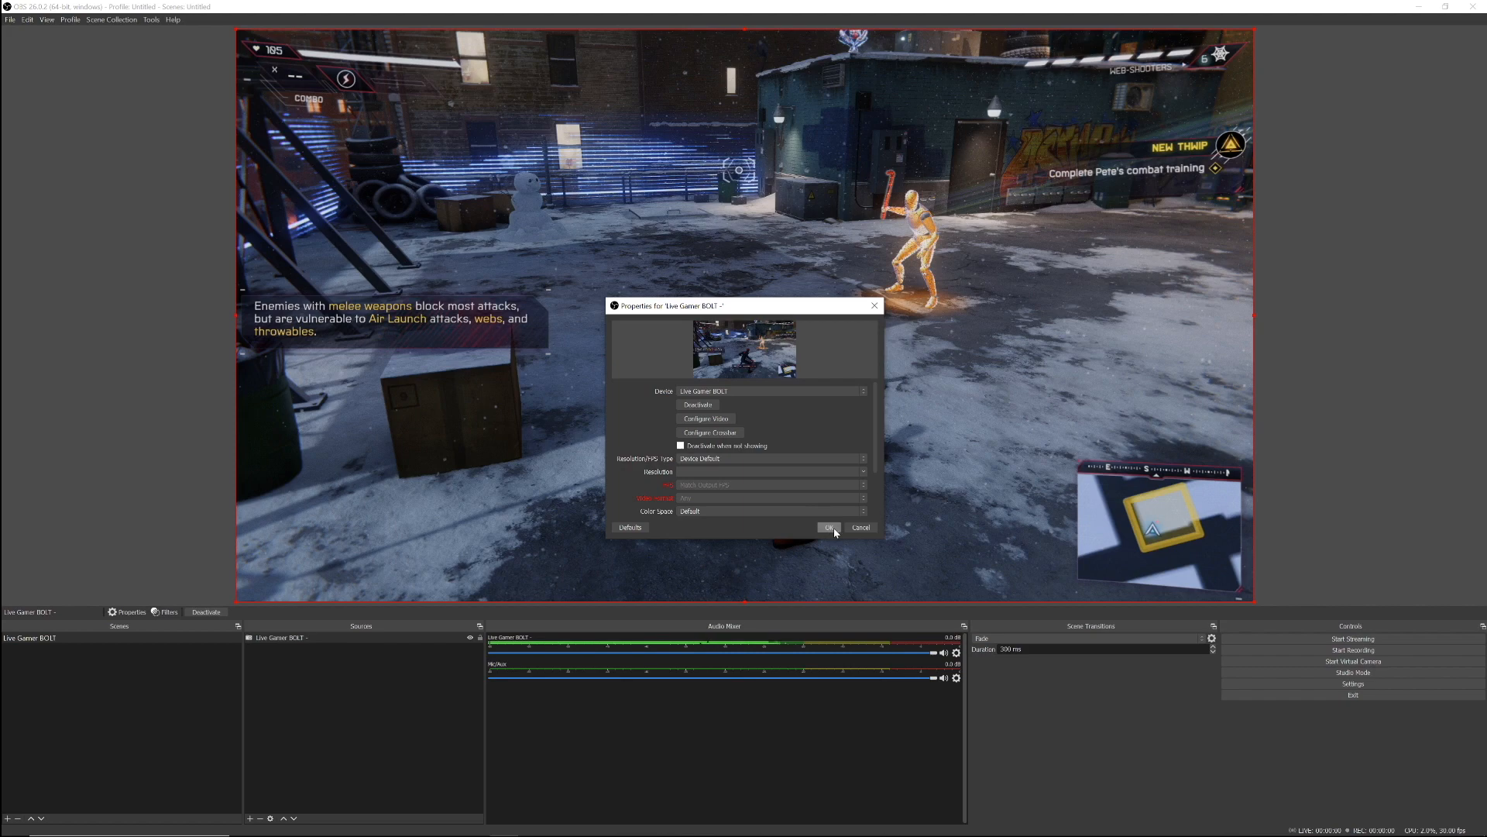
{"action": "left_click", "coordinate": [828, 527]}
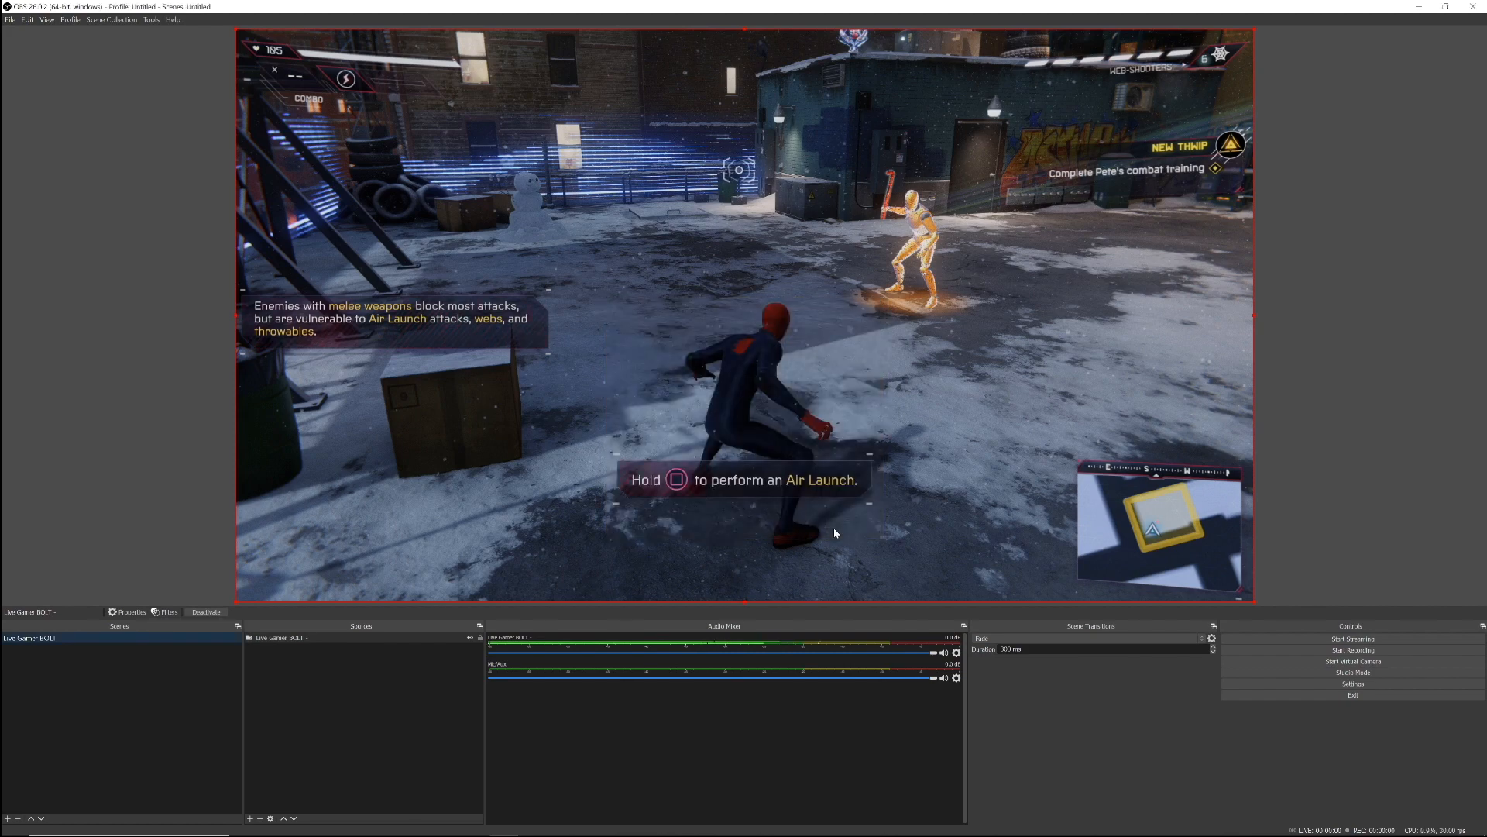